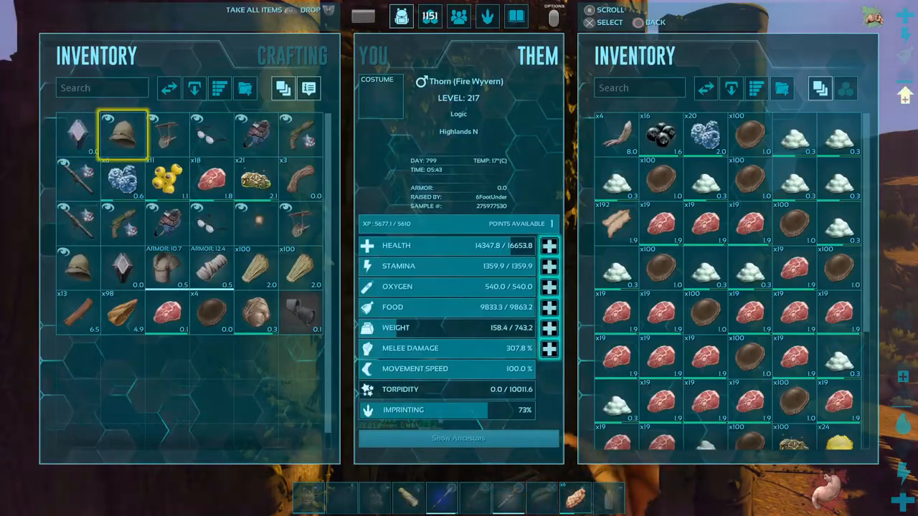
- Close the Fire Wyvern's inventory and return to the world view near the base
key(Escape)
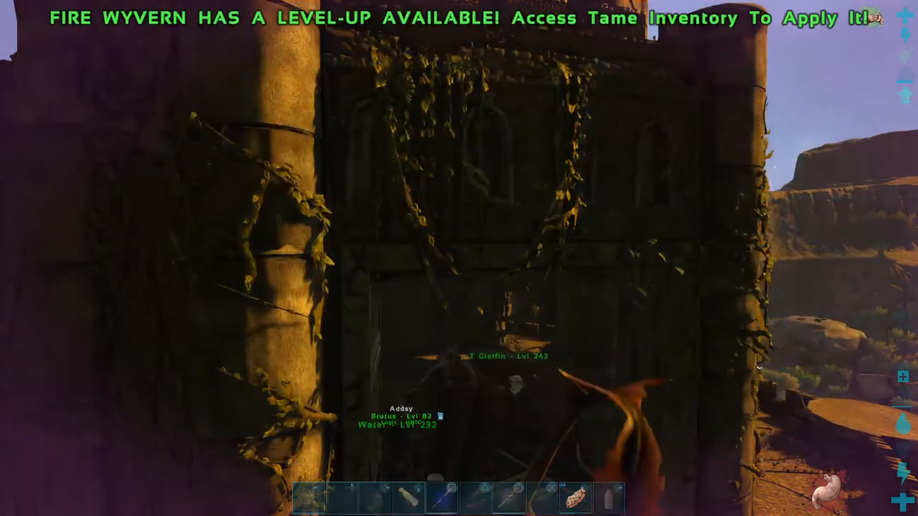
mouse_move(459, 258)
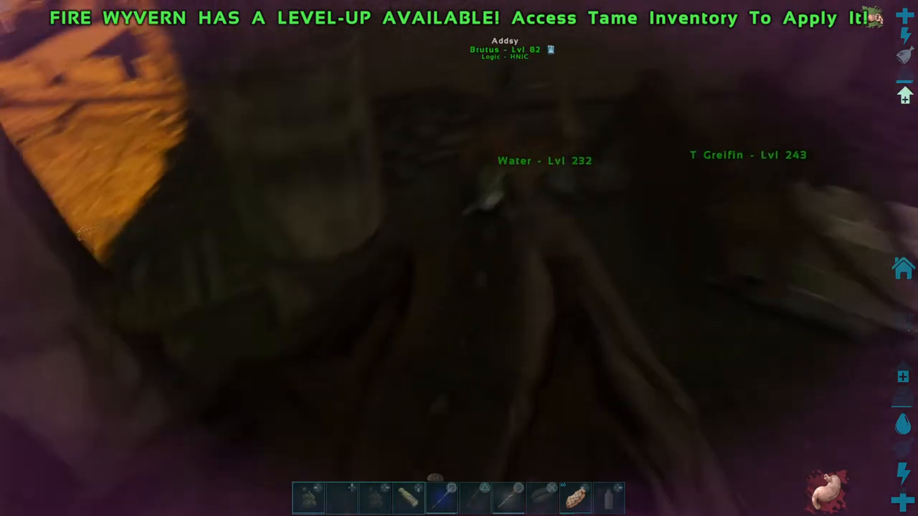
mouse_move(459, 258)
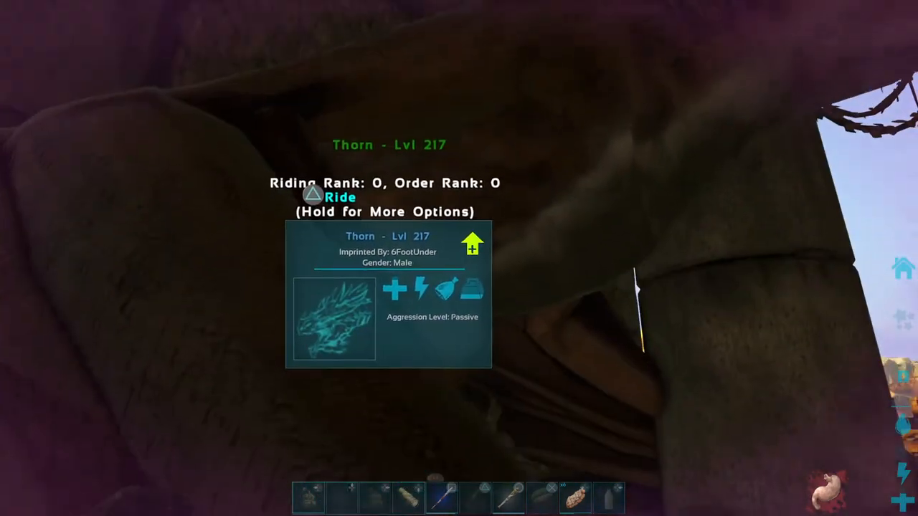
- Open the player's own inventory showing the level 83 clown-costumed survivor and stats
key(i)
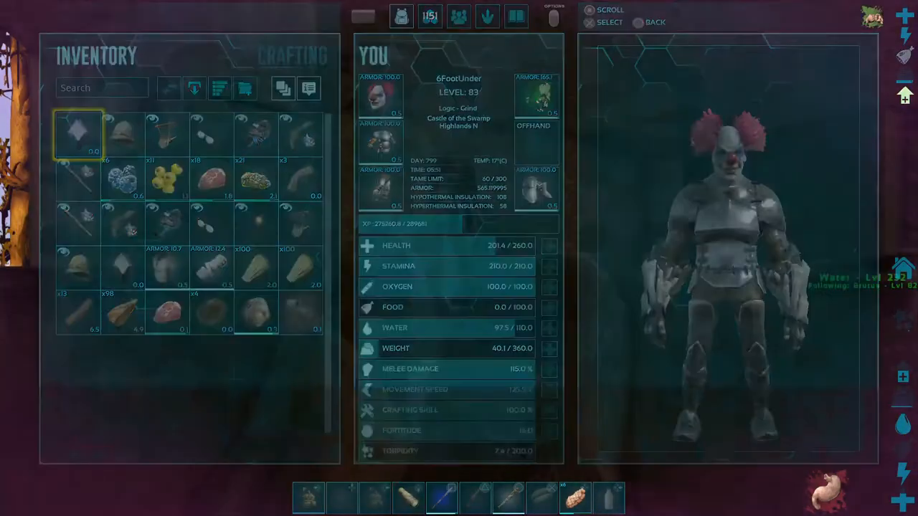